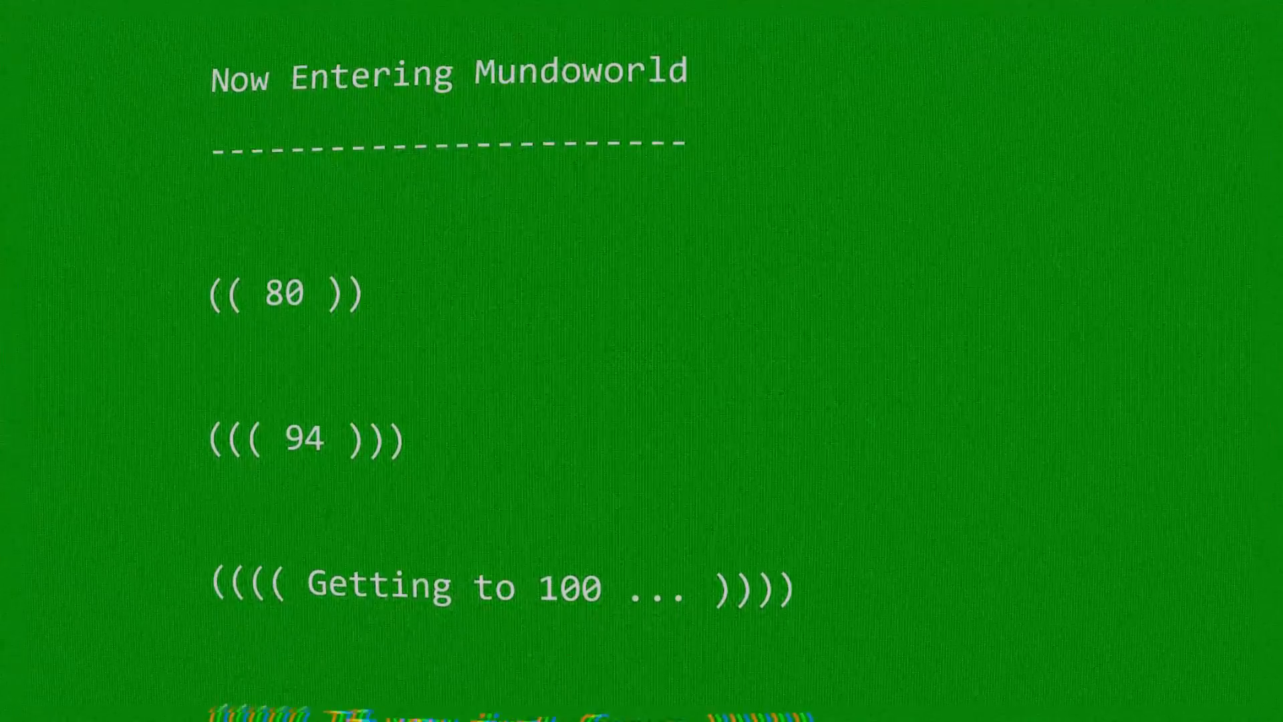
scroll("down", 3)
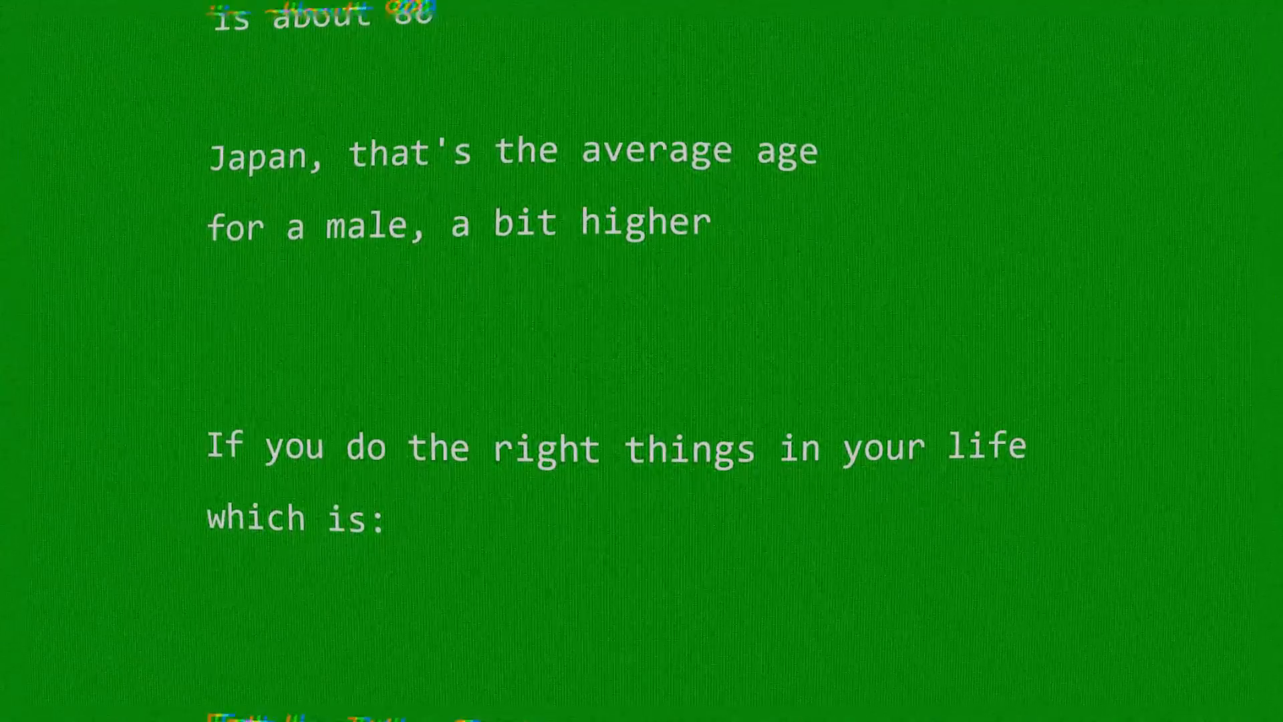
scroll("down", 3)
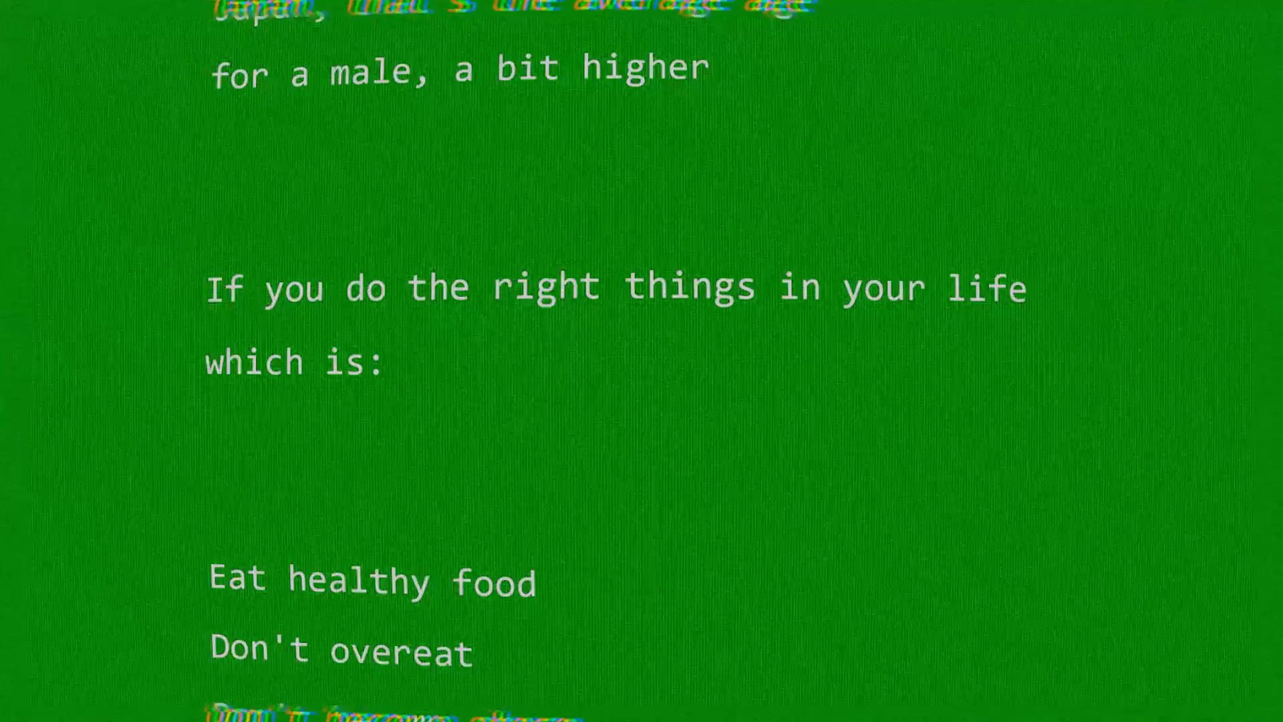
scroll("down", 3)
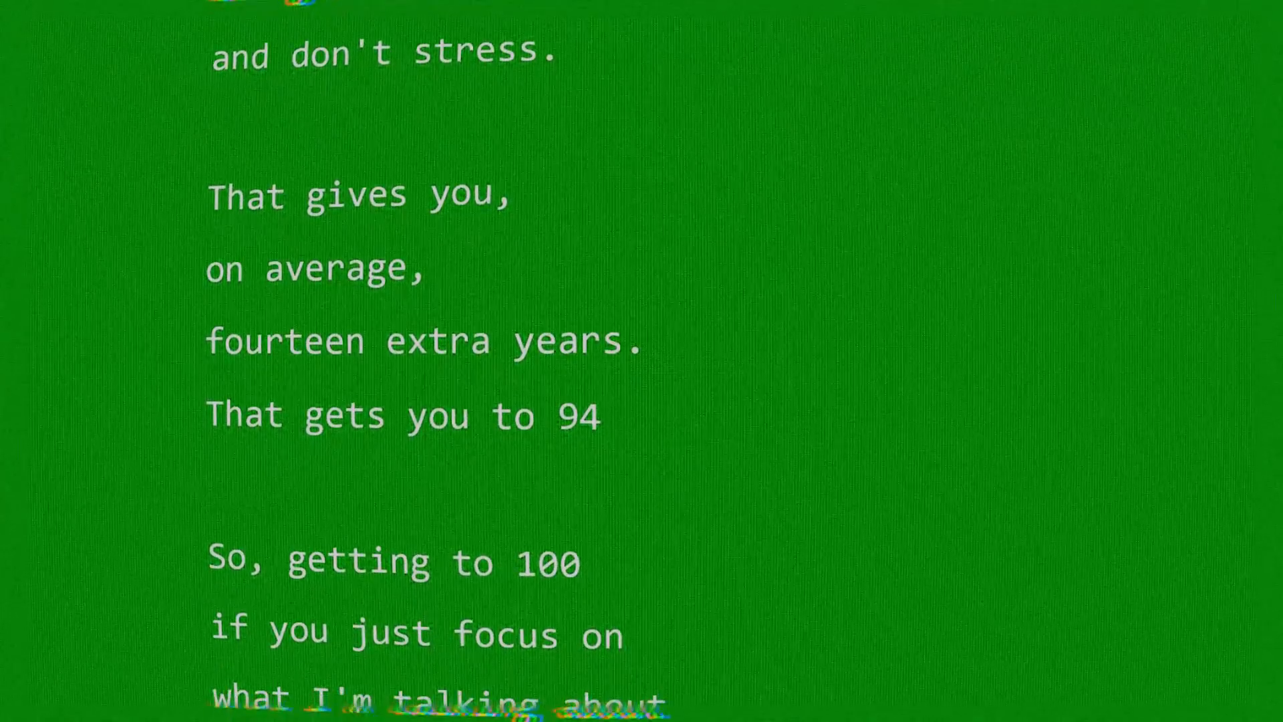
scroll("down", 3)
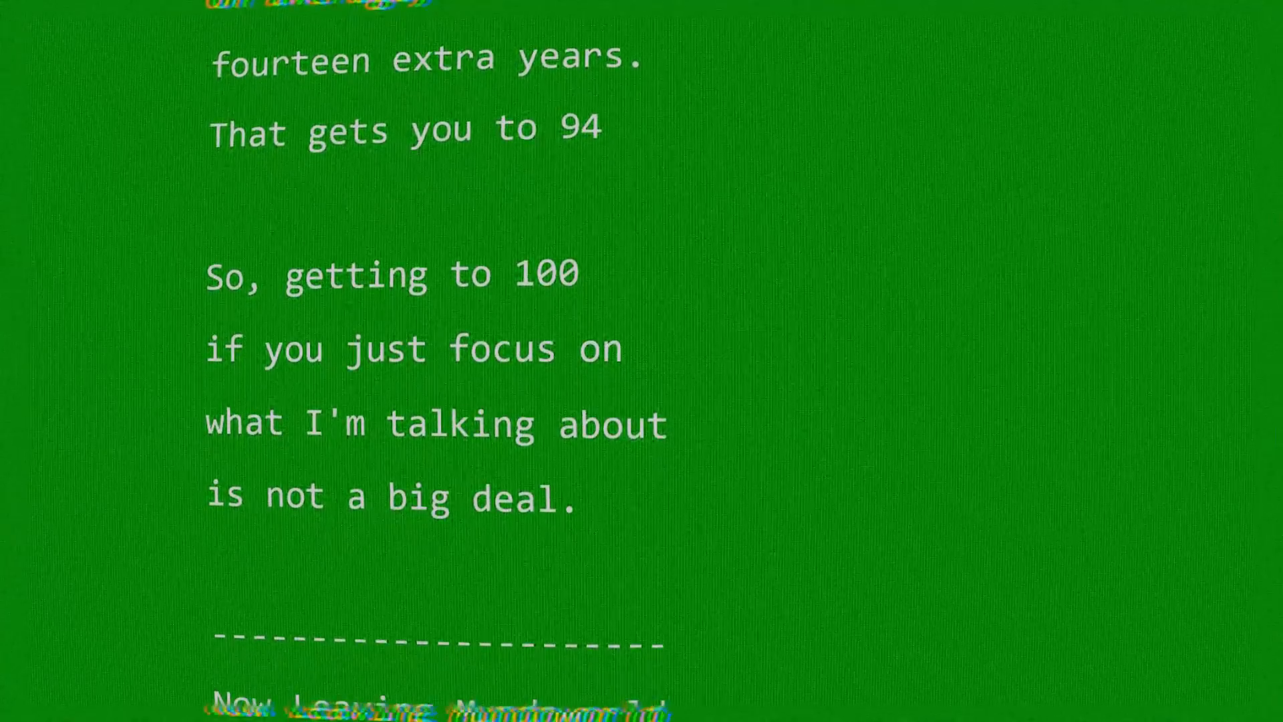
scroll("down", 3)
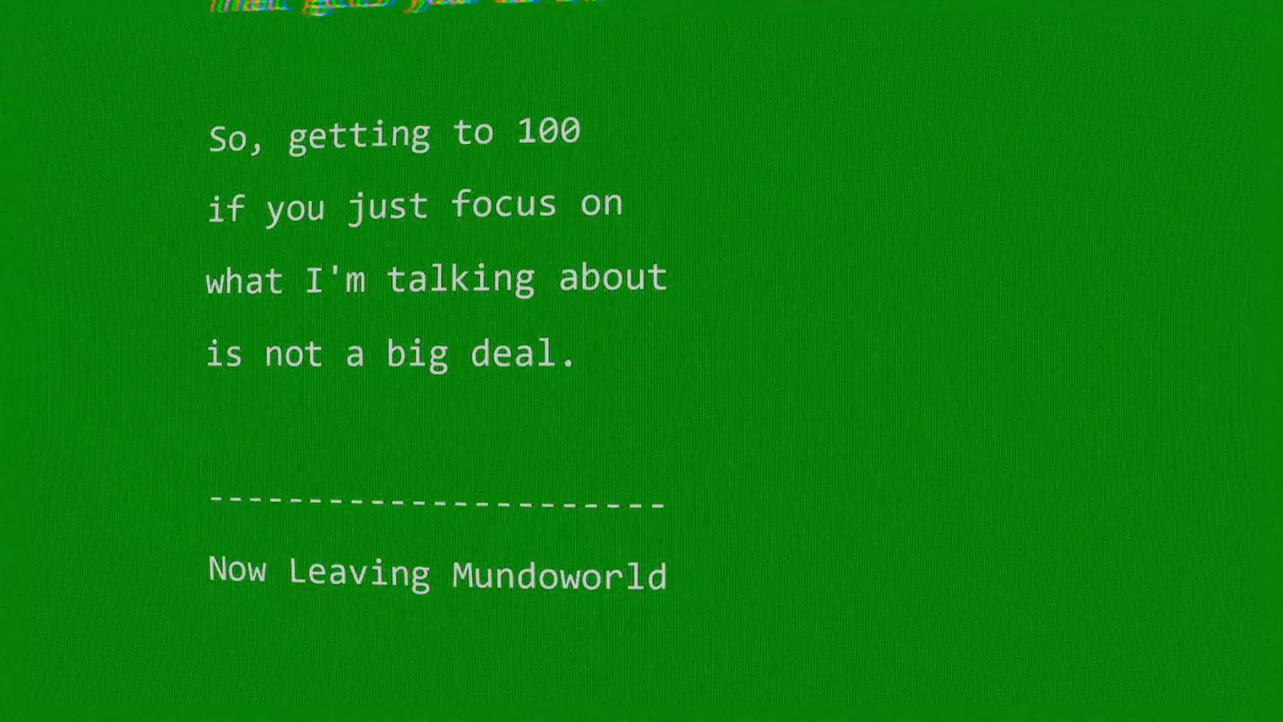